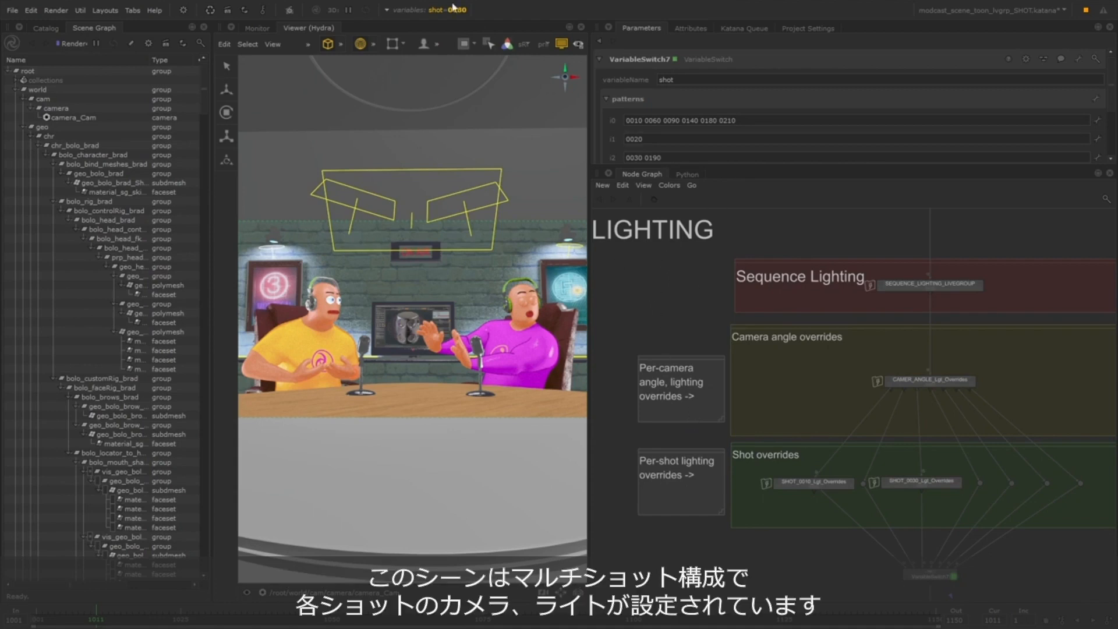
# - Check the shot graph-state variable, currently set to shot 0180
pyautogui.click(447, 10)
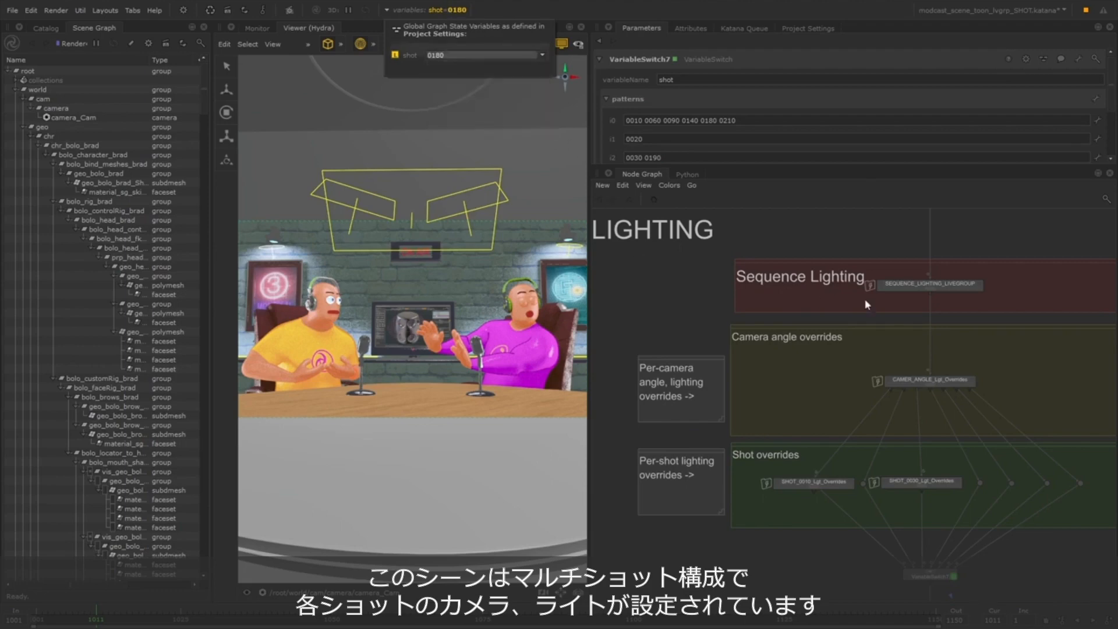
pyautogui.moveTo(846, 501)
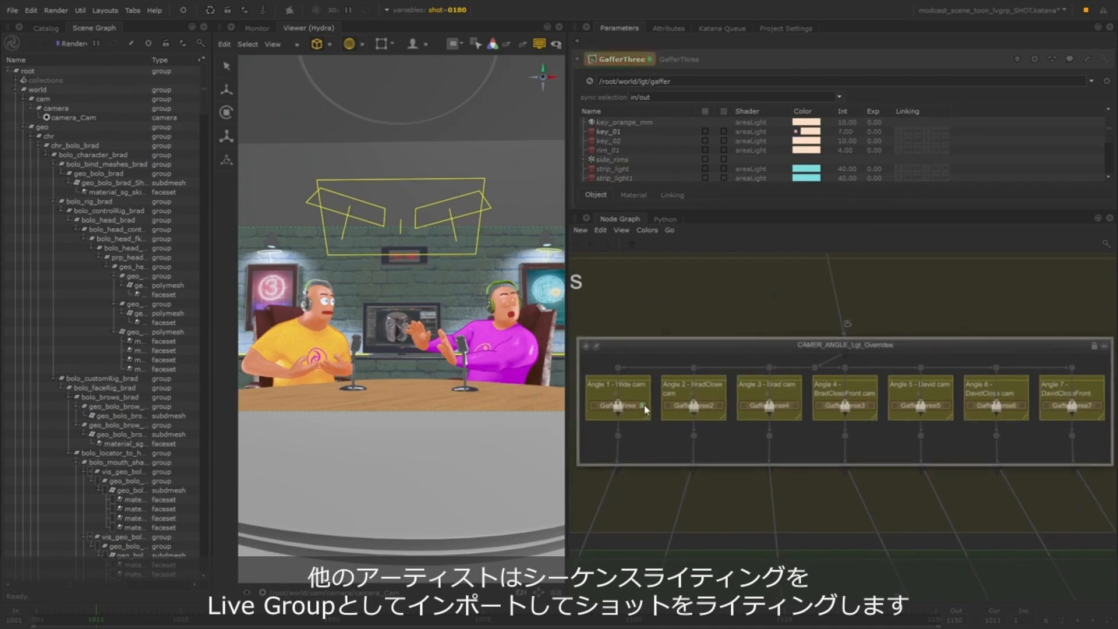
pyautogui.moveTo(726, 389)
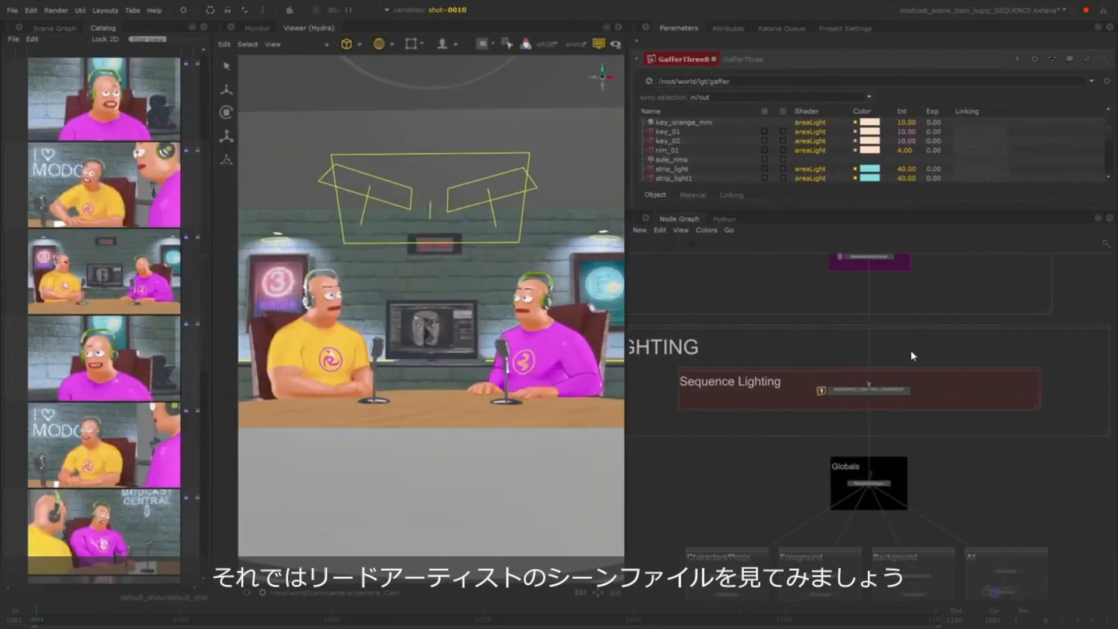
pyautogui.moveTo(794, 395)
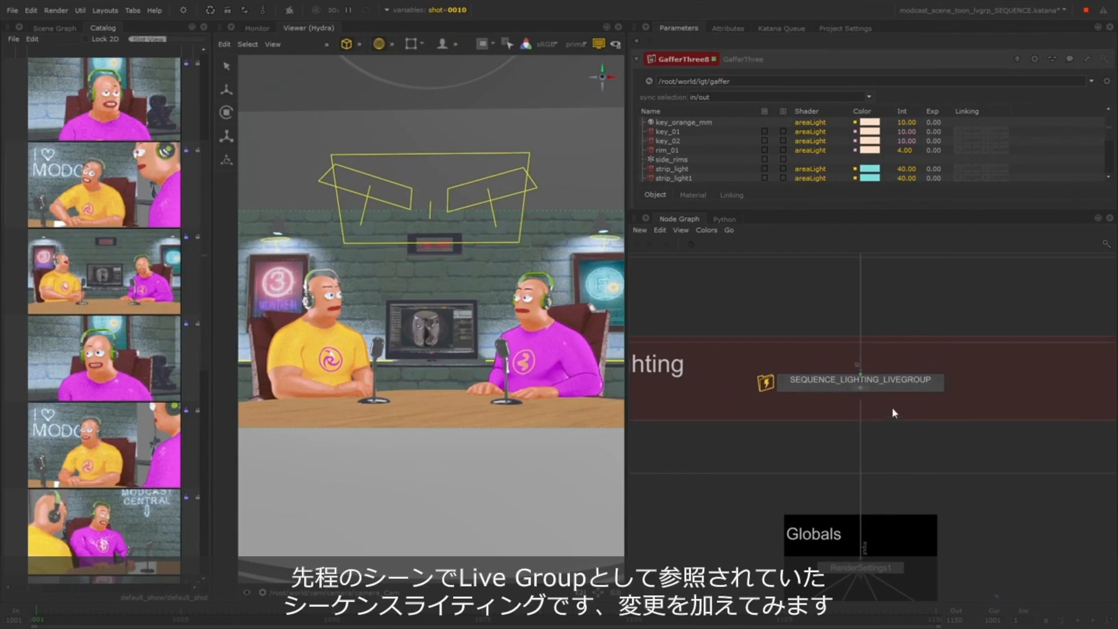
# - Select SEQUENCE_LIGHTING_LIVEGROUP in the sequence scene's node graph
pyautogui.click(859, 382)
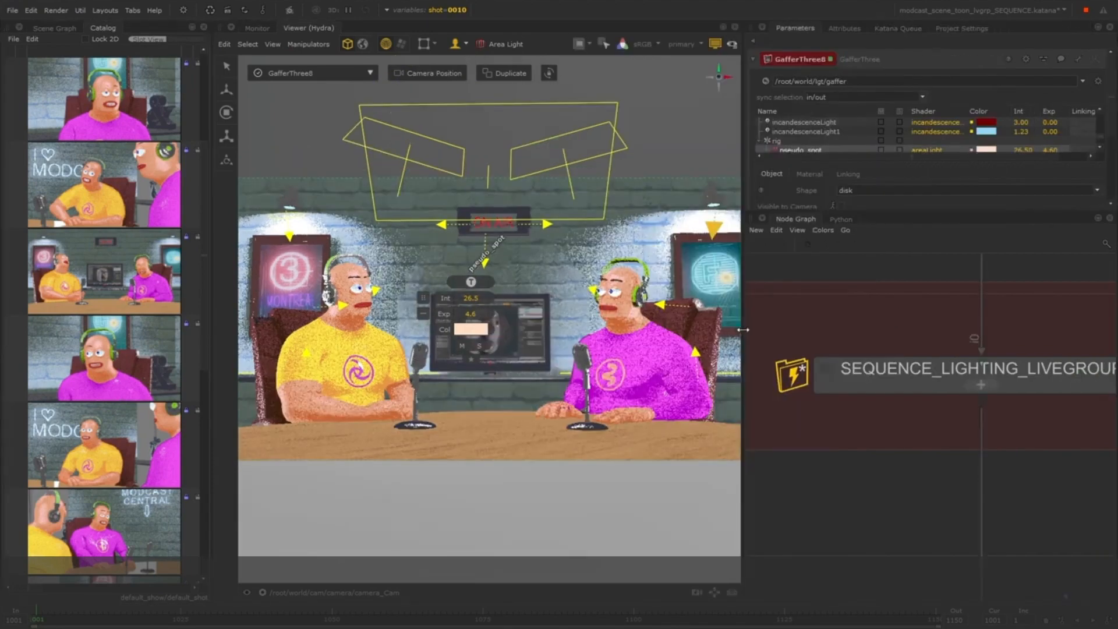
# - Publish the sequence lighting LiveGroup as sequence_lighting_V03
pyautogui.rightClick(927, 369)
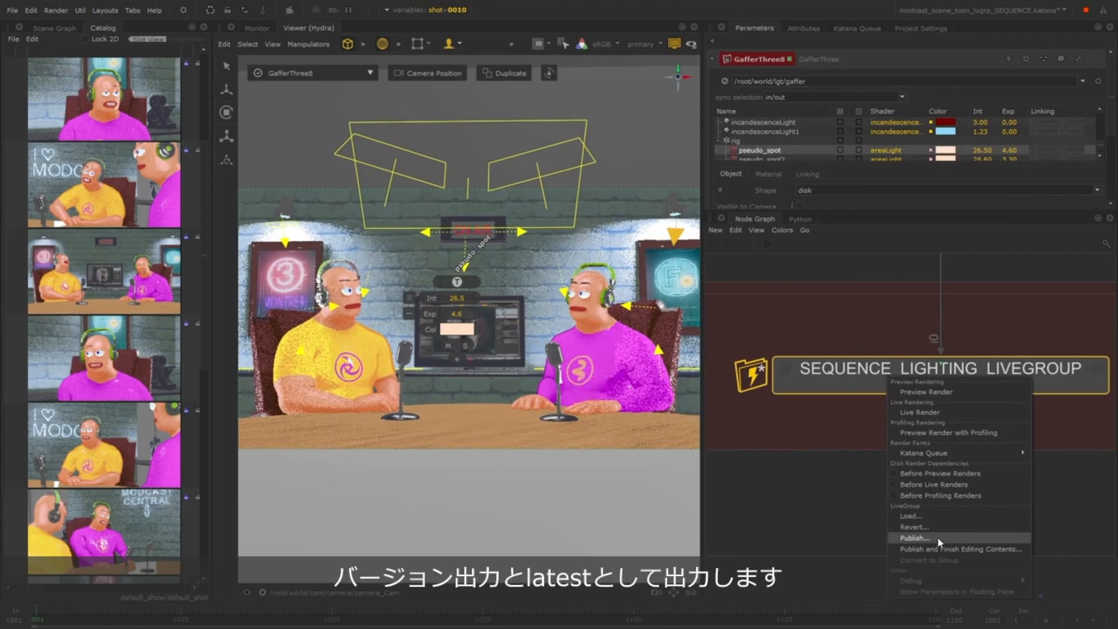
pyautogui.click(915, 538)
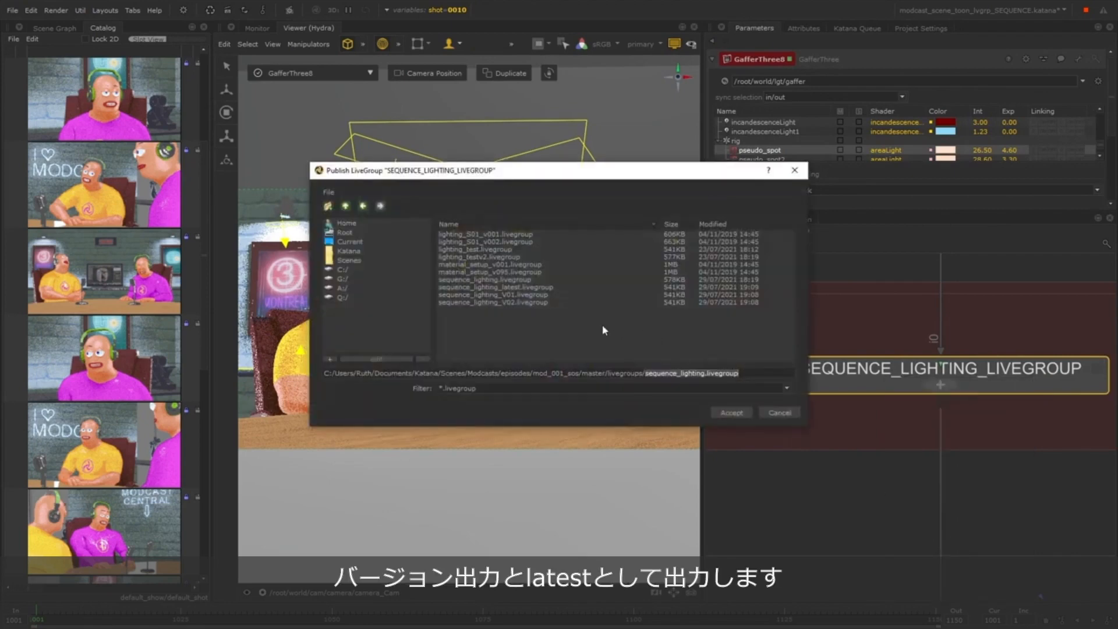
pyautogui.click(492, 301)
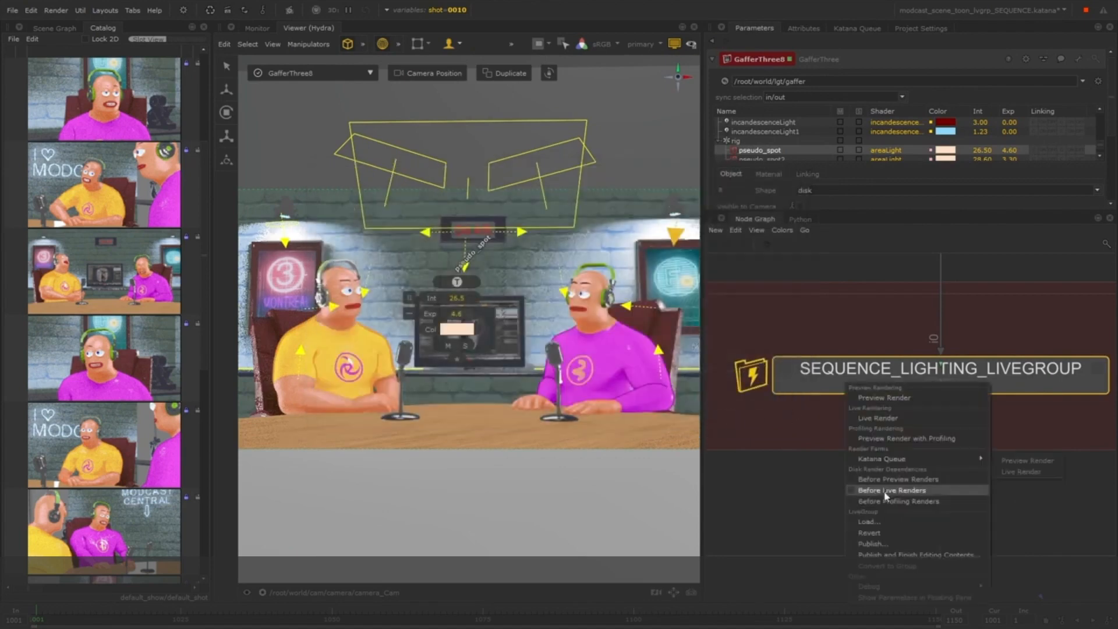
# - Publish and finish editing, overwriting sequence_lighting_latest.livegroup
pyautogui.click(915, 554)
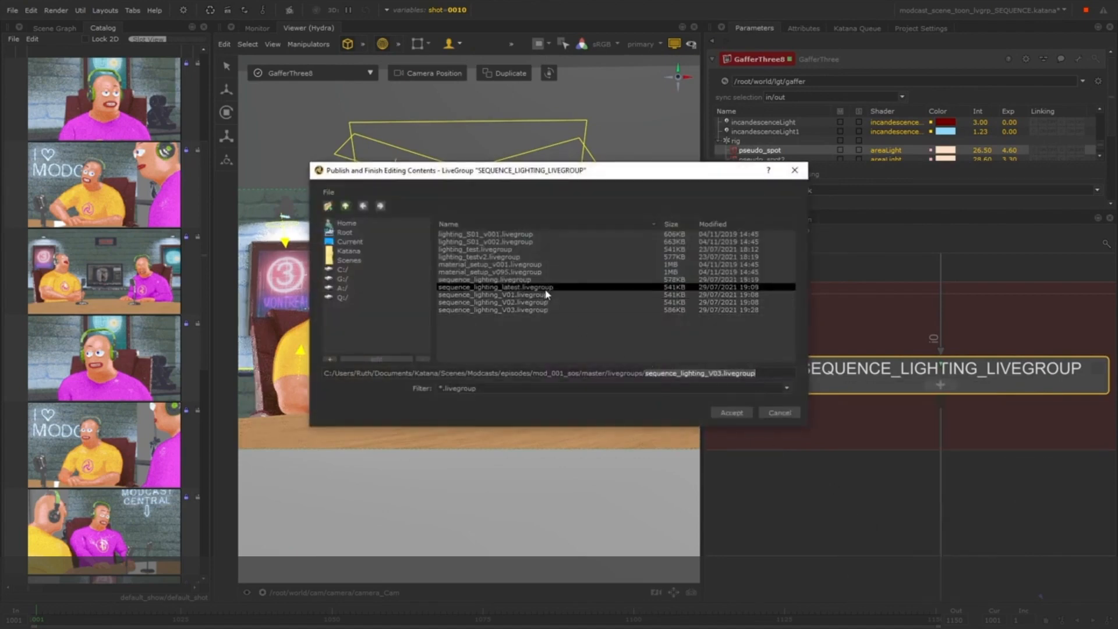
pyautogui.click(730, 412)
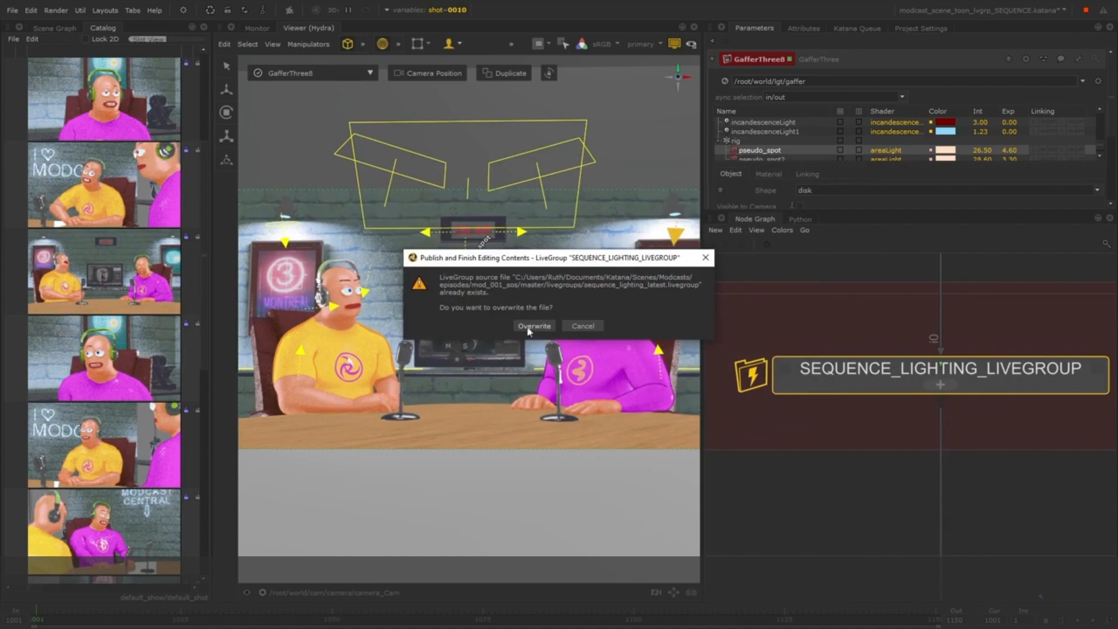
pyautogui.click(533, 326)
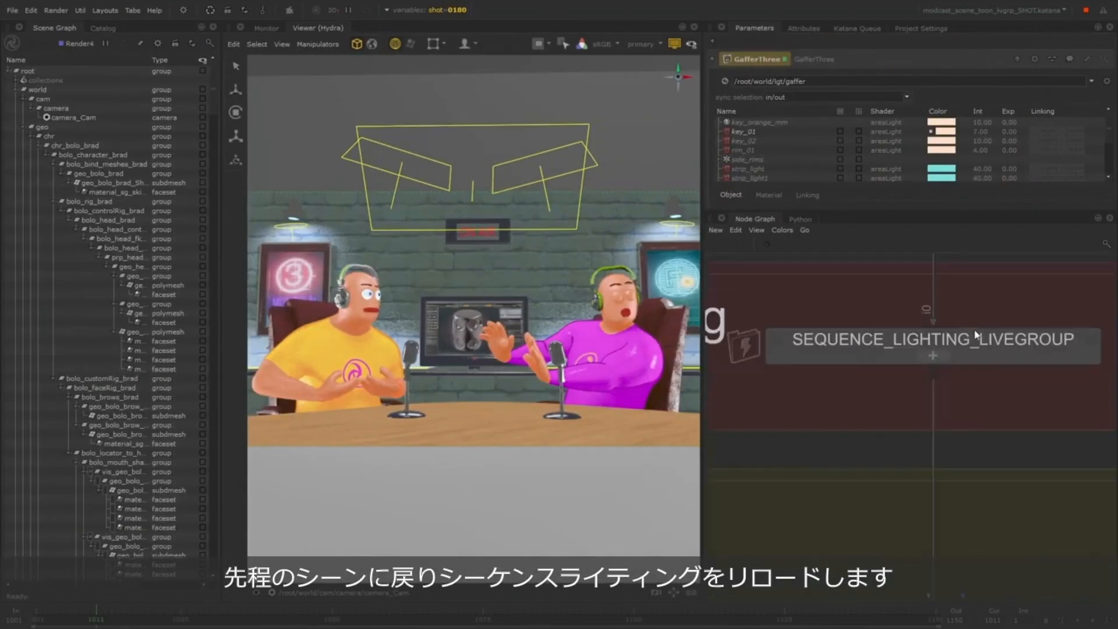
# - Reload SEQUENCE_LIGHTING_LIVEGROUP in the shot scene from its published file
pyautogui.rightClick(927, 338)
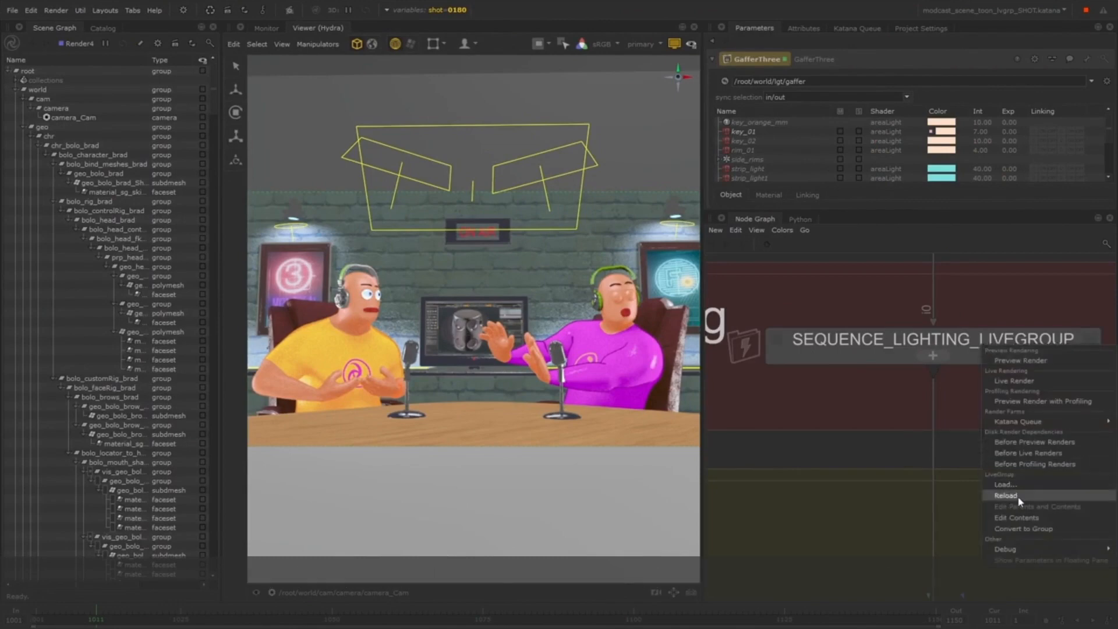
pyautogui.click(1006, 496)
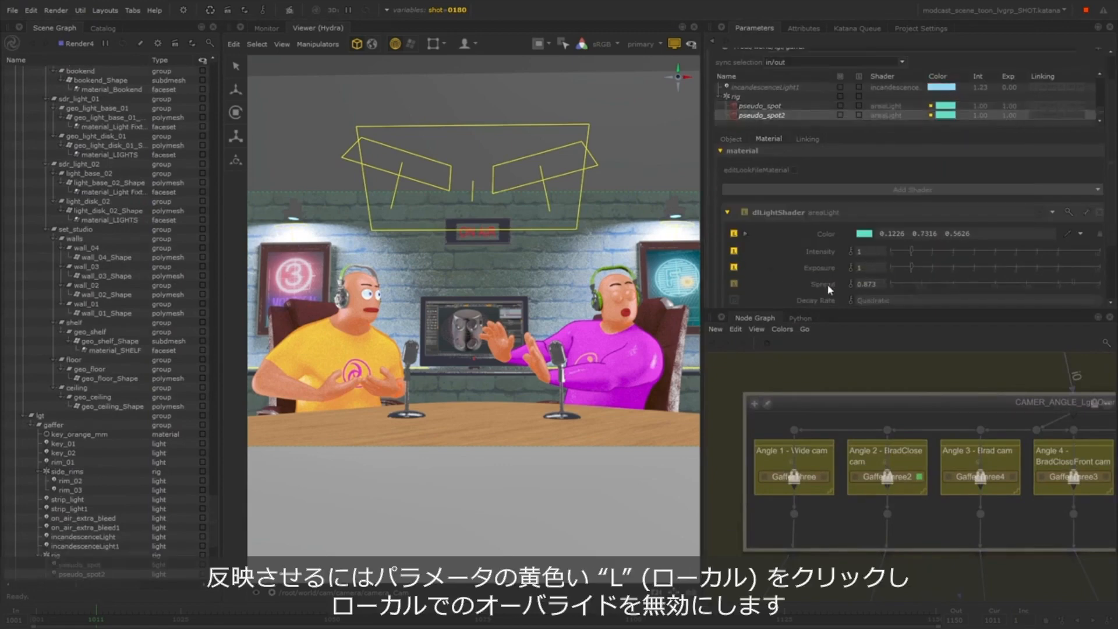
# - Switch the shot graph-state variable to another shot
pyautogui.click(439, 9)
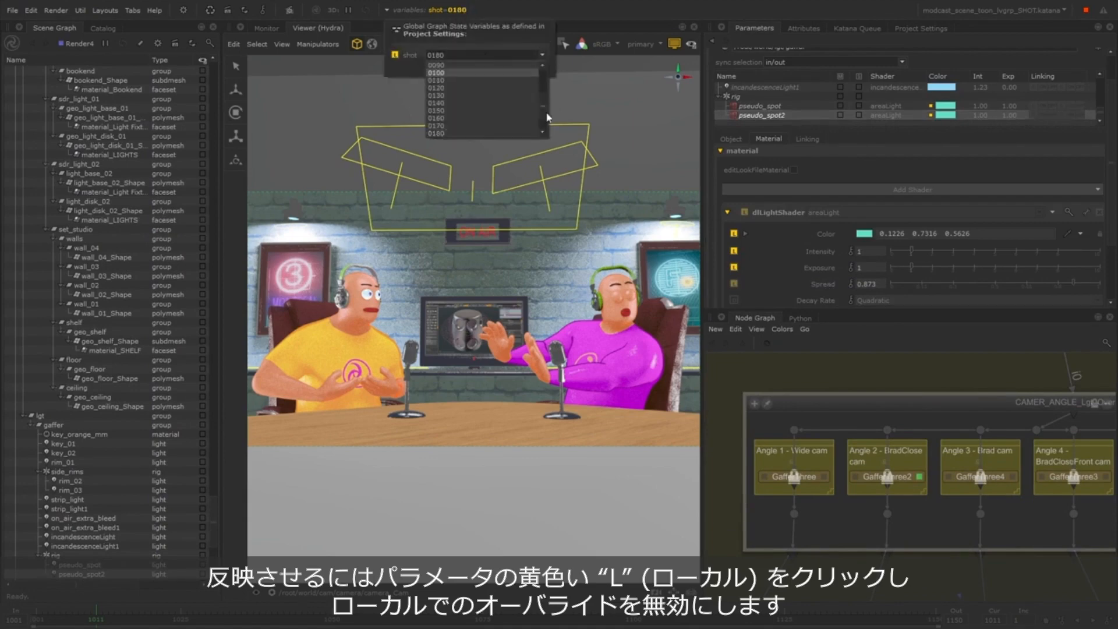
pyautogui.click(437, 59)
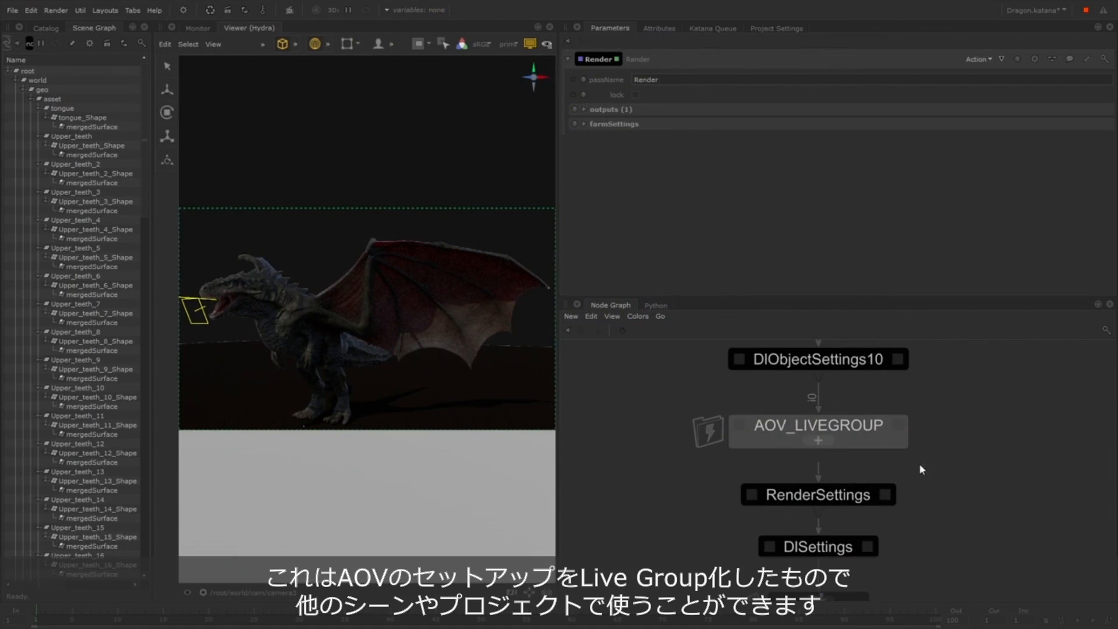
# - Reload AOV_LIVEGROUP in the dragon scene from its source file
pyautogui.click(817, 431)
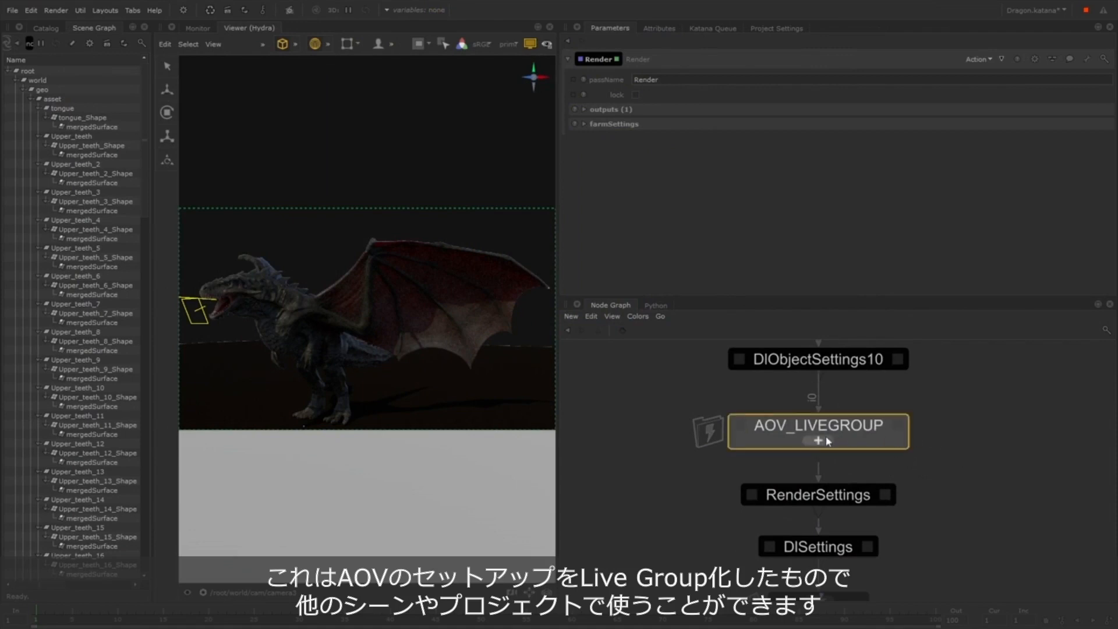
pyautogui.click(817, 440)
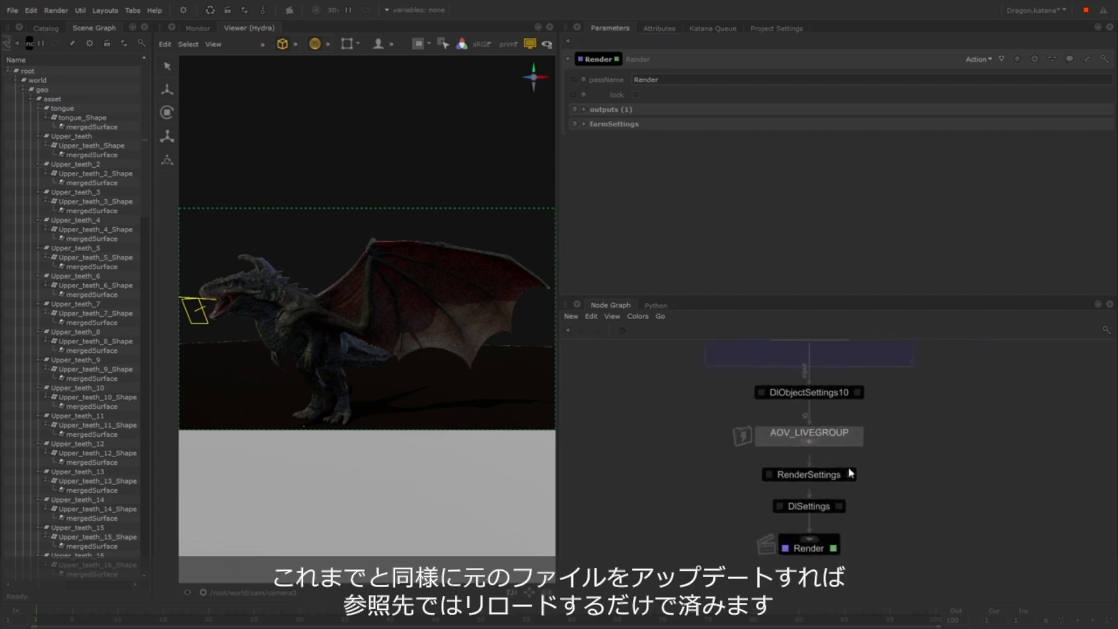
pyautogui.rightClick(808, 435)
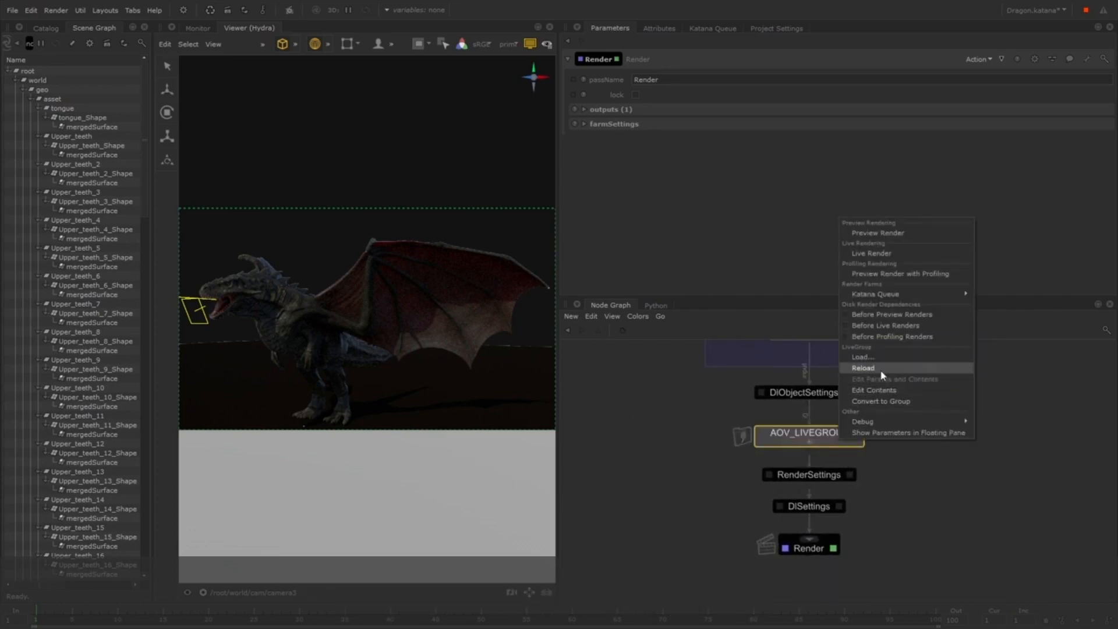
pyautogui.click(863, 367)
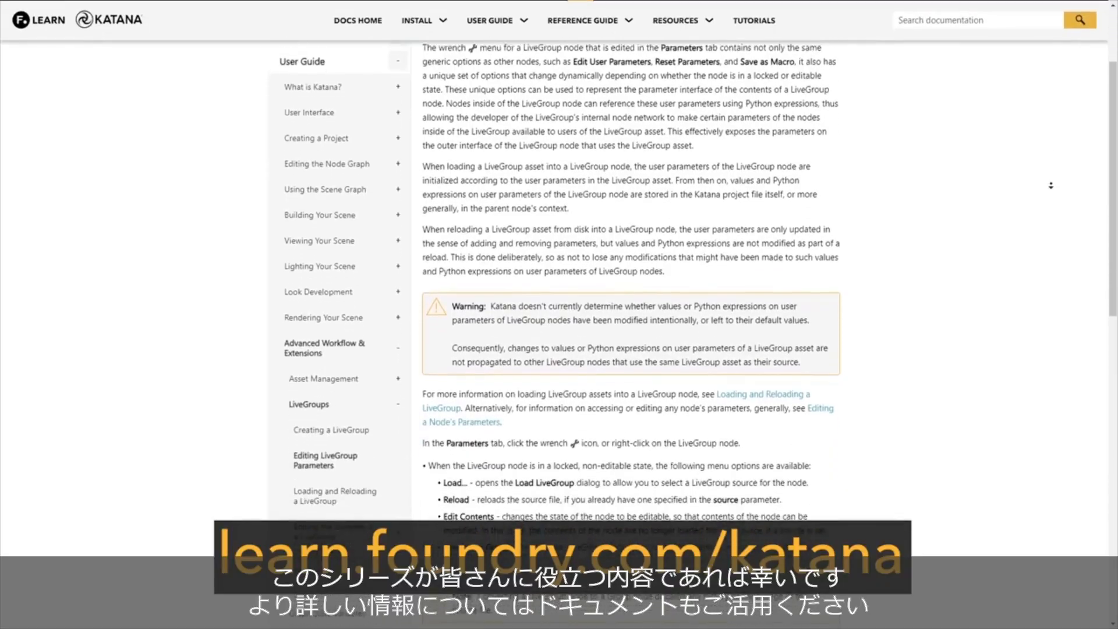
# - Scroll down to the LiveGroup node's menu options on the documentation page
pyautogui.scroll(-3)
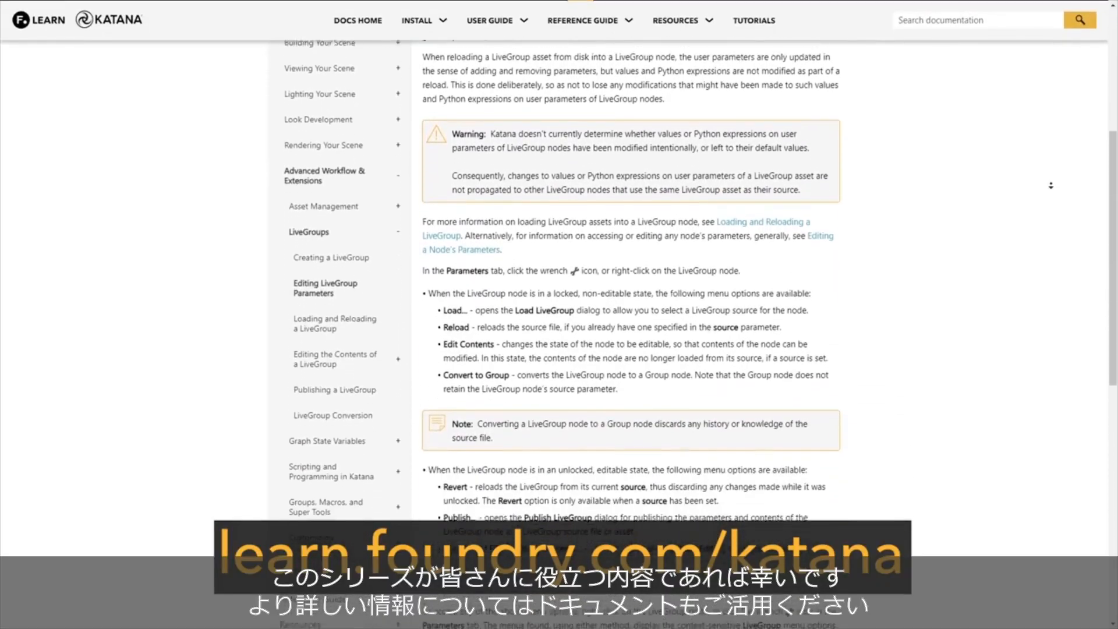